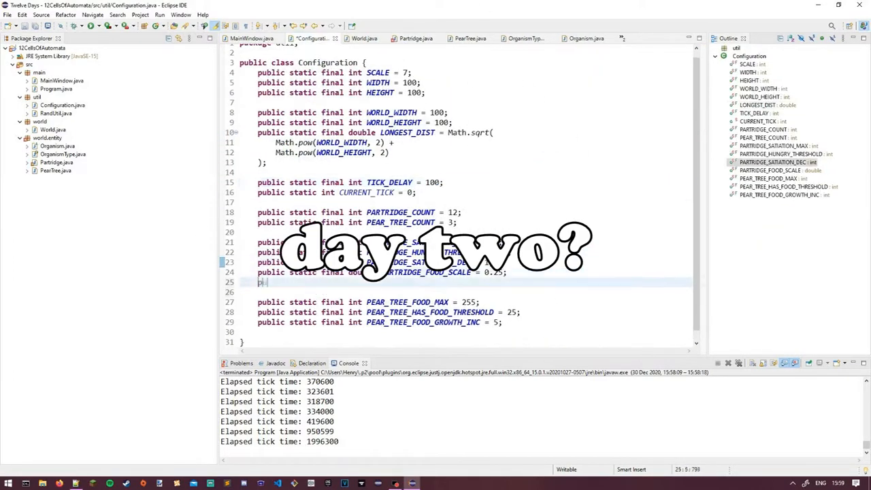
Add PARTRIDGE_* health, breeding and starvation constants, wire them into Partridge.update, and add offspring/deadOrganisms lists in World.update
{"action": "left_click", "coordinate": [416, 38]}
{"action": "type", "text": "if (sa"}
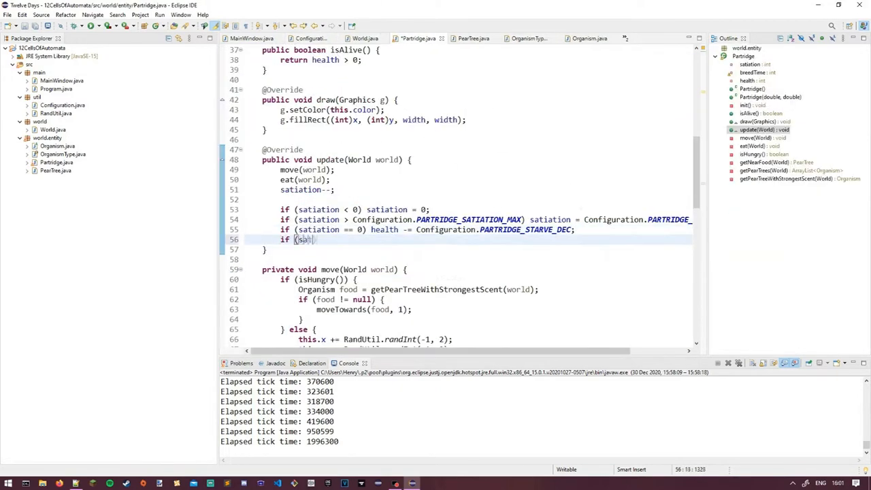
{"action": "left_click", "coordinate": [310, 38]}
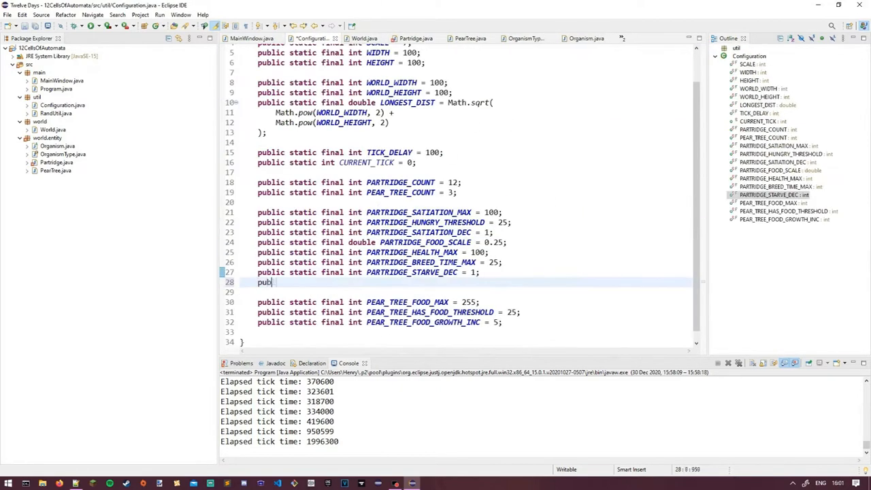
{"action": "left_click", "coordinate": [417, 38]}
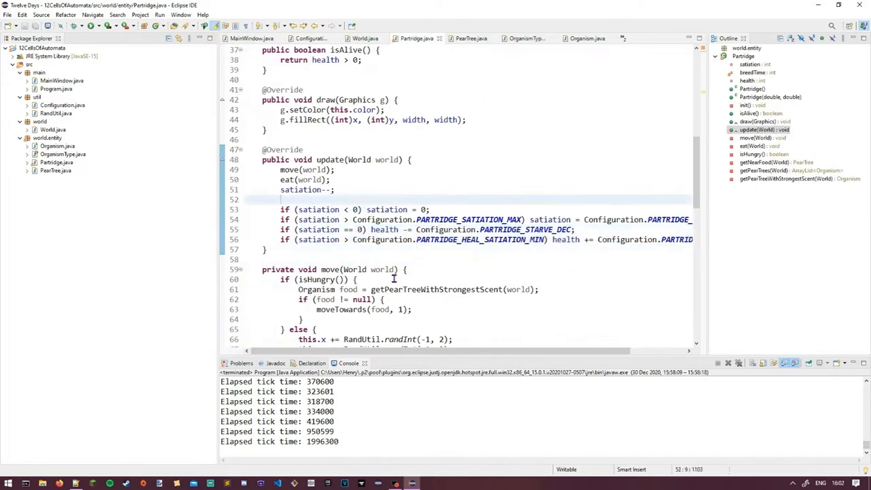
{"action": "left_click", "coordinate": [585, 38]}
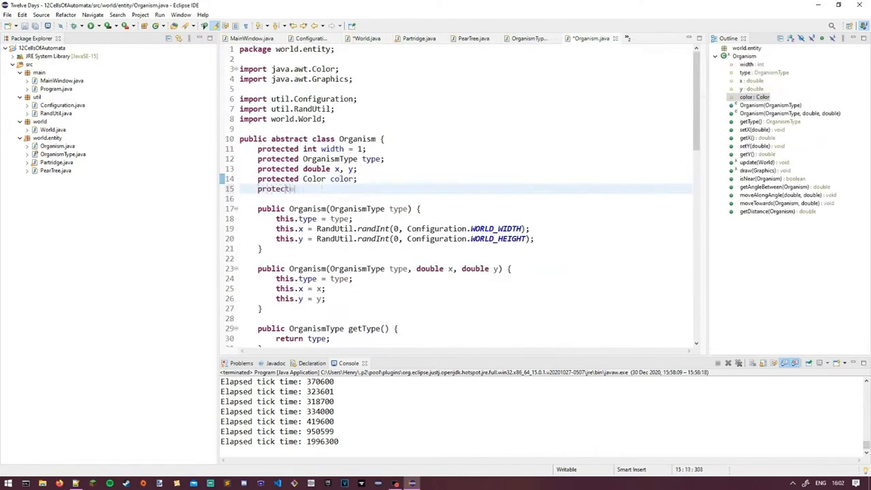
{"action": "left_click", "coordinate": [417, 39]}
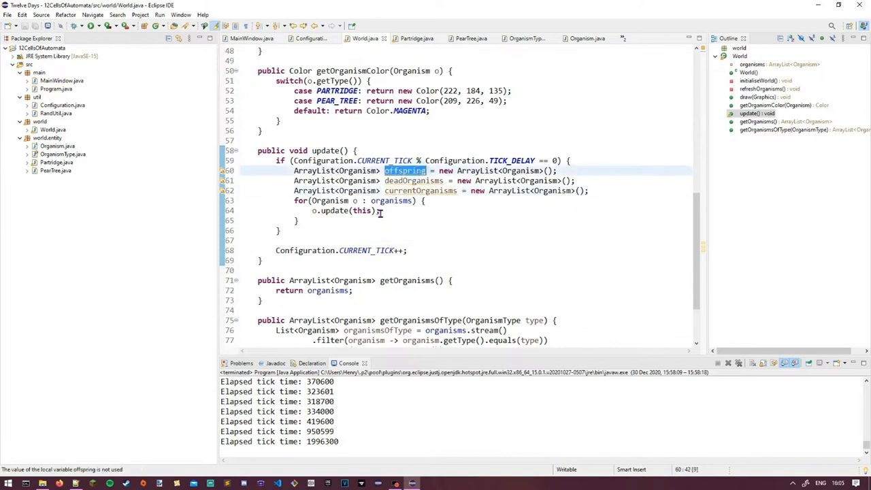
Remove deadOrganisms from the world each tick, add PearTree.getScentFor, and launch the simulation
{"action": "type", "text": "deadOrganisms.add(o);"}
{"action": "type", "text": "organisms.removeAll(deadOrganisms);"}
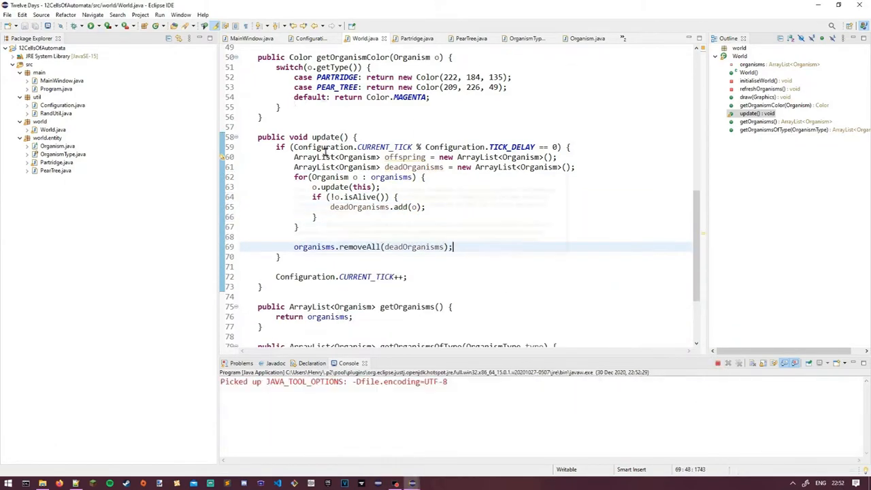
{"action": "left_click", "coordinate": [416, 39]}
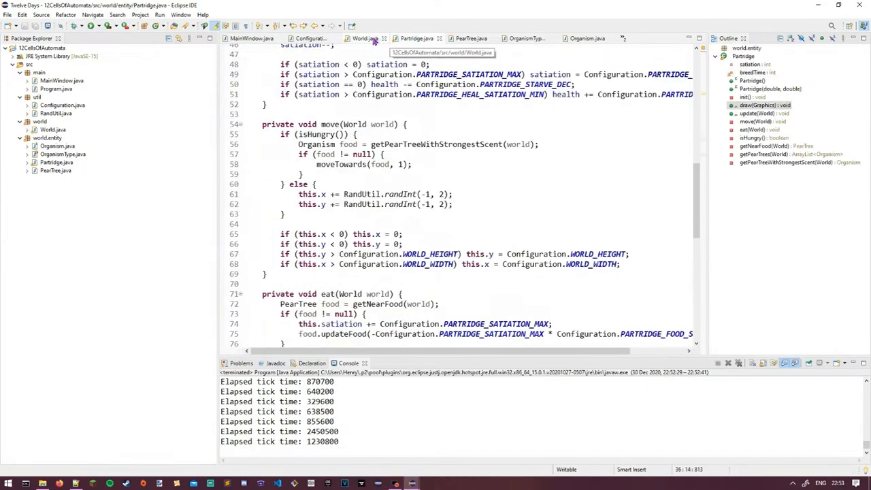
{"action": "left_click", "coordinate": [471, 38]}
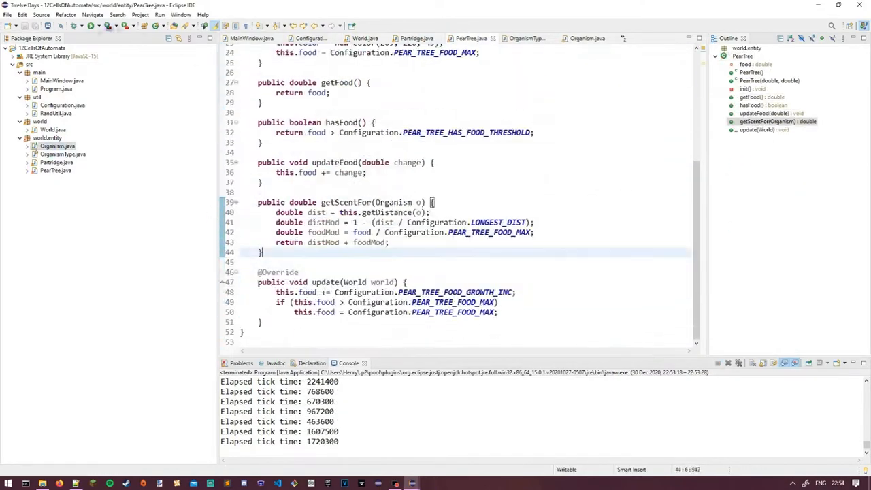
{"action": "left_click", "coordinate": [365, 38]}
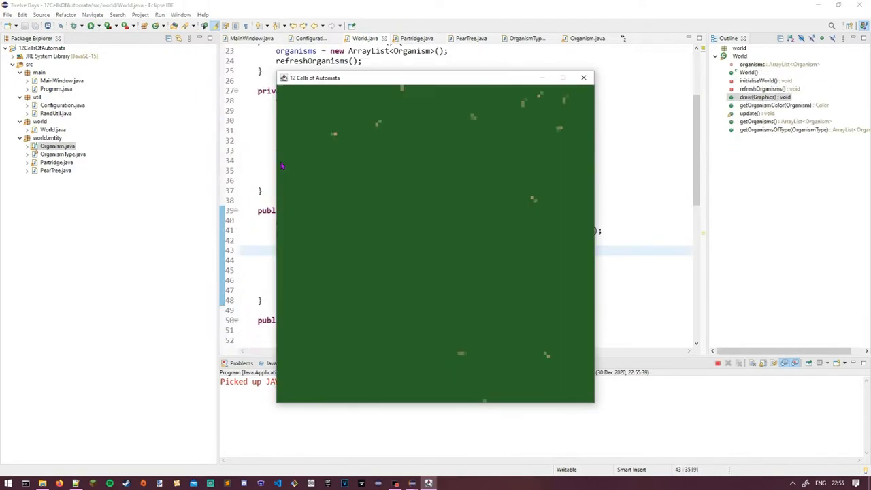
Disable the hunger branch in Partridge.move, print partridge and organism counts, rerun, and set world WIDTH 160 and HEIGHT 90
{"action": "left_click", "coordinate": [582, 77]}
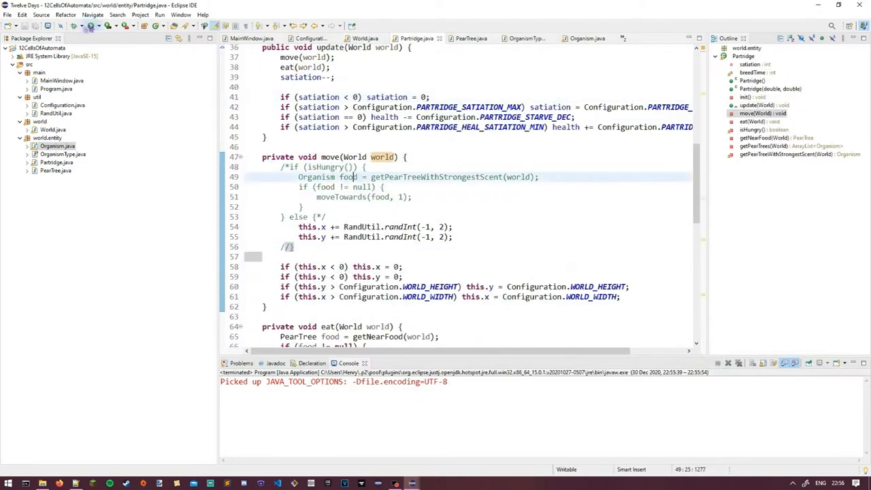
{"action": "left_click", "coordinate": [90, 26]}
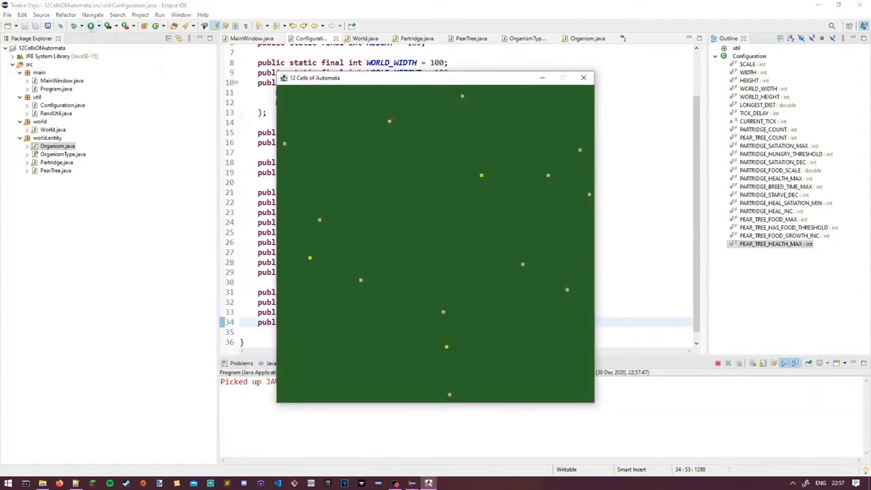
{"action": "left_click", "coordinate": [417, 38]}
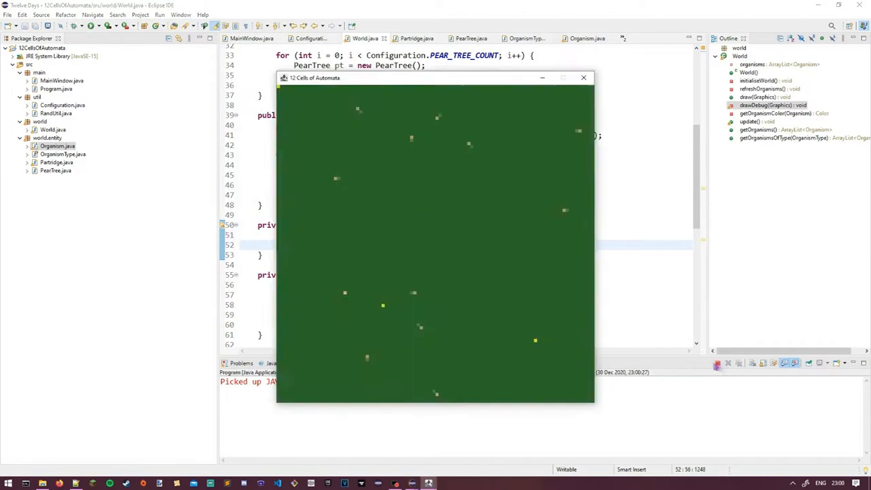
{"action": "left_click", "coordinate": [583, 76]}
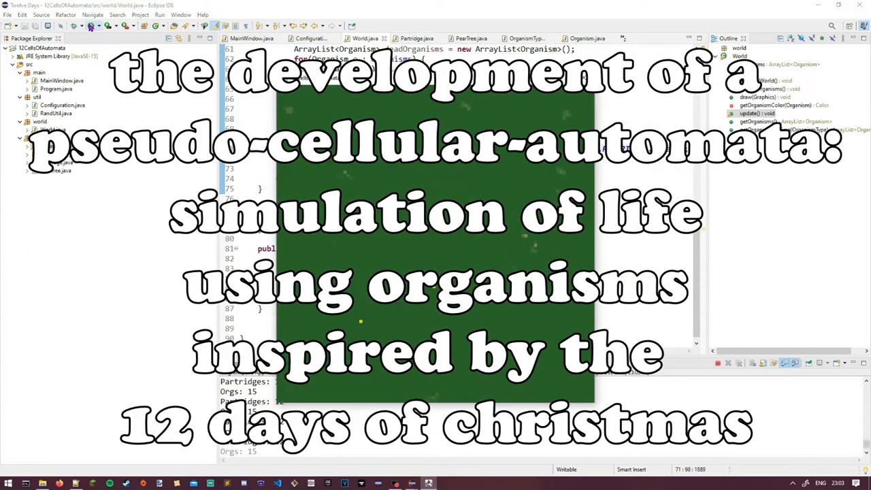
{"action": "left_click", "coordinate": [310, 38]}
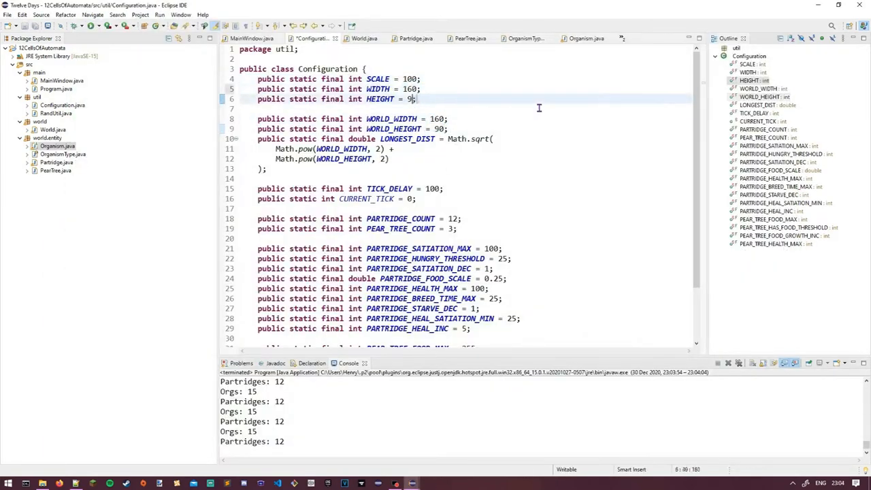
Run the 160-by-90 world, then begin getValidMate(World) in Partridge with a closestMate search
{"action": "left_click", "coordinate": [159, 25]}
{"action": "type", "text": "0;"}
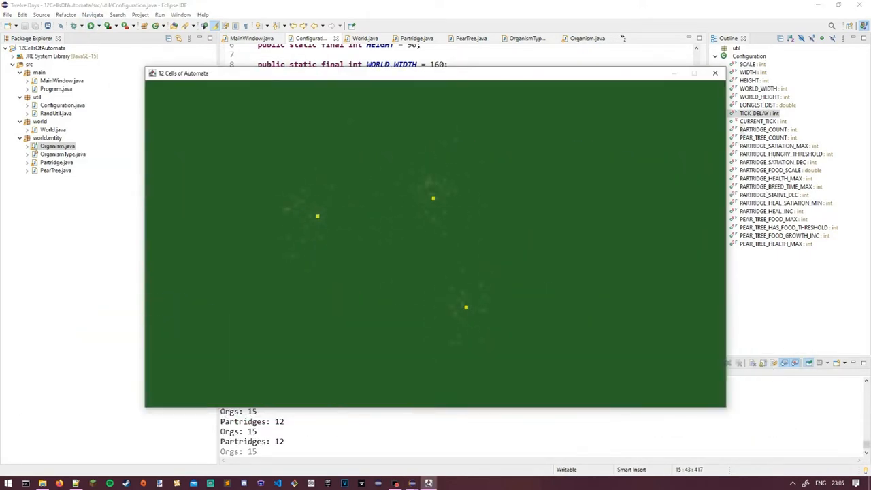
{"action": "left_click", "coordinate": [715, 74]}
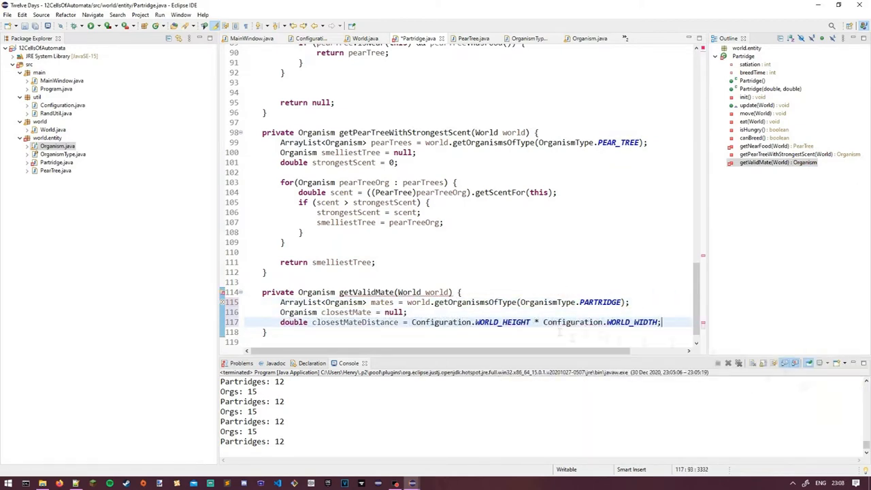
Add a breed(World) method using potentialMate, call it from update, and run the simulation
{"action": "type", "text": "potentialMate."}
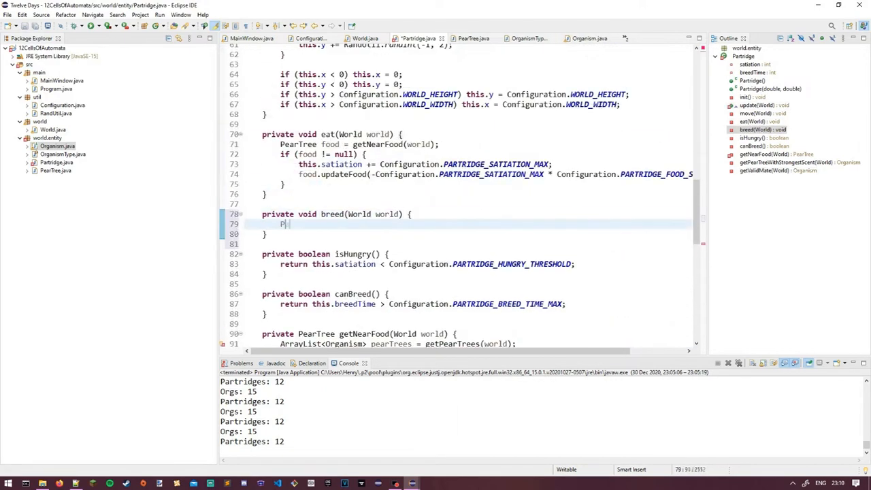
{"action": "scroll", "scroll_direction": "down", "scroll_amount": 3}
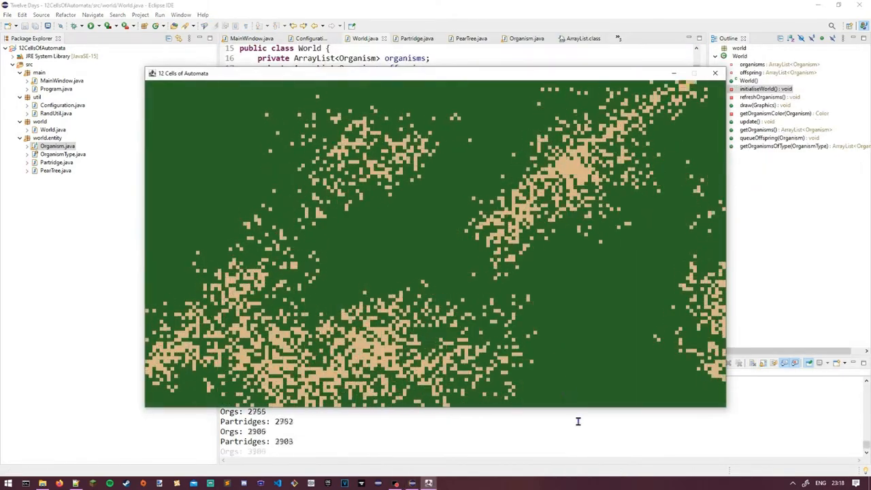
Set baby.satiation to Configuration.PARTRIDGE_BREED_COST * 2 in Partridge.breed and rerun the simulation
{"action": "left_click", "coordinate": [715, 73]}
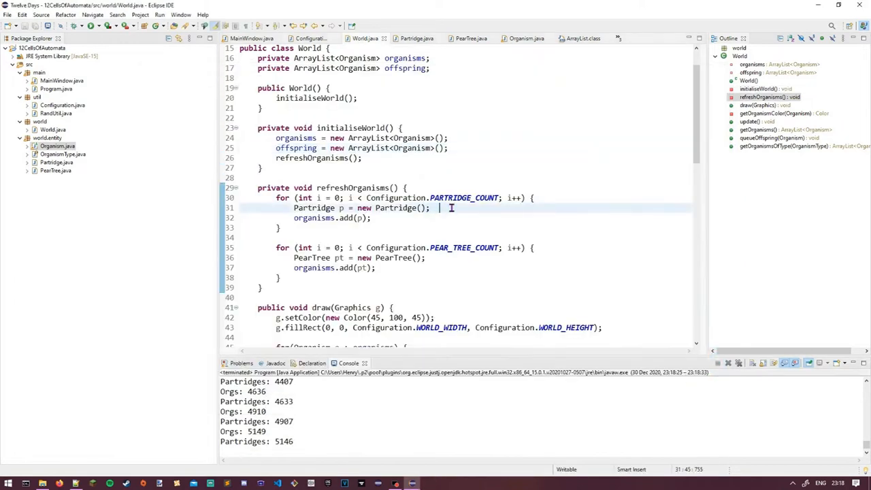
{"action": "left_click", "coordinate": [415, 38]}
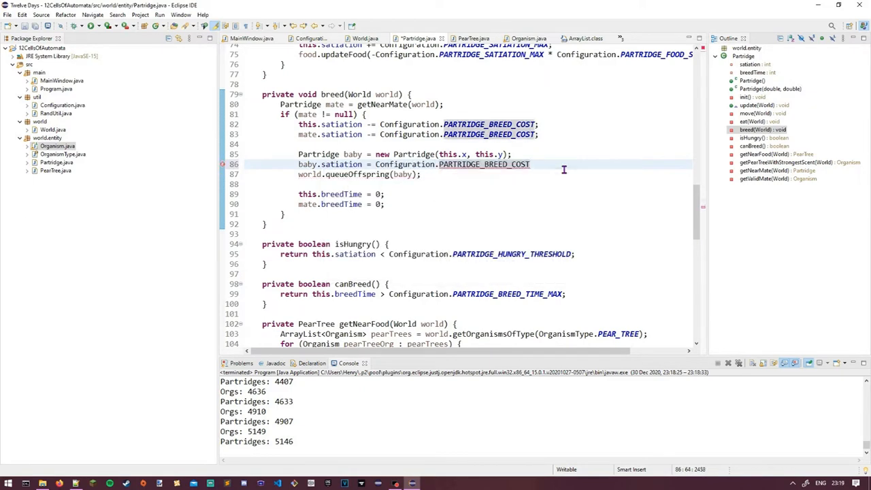
{"action": "type", "text": "* 2;"}
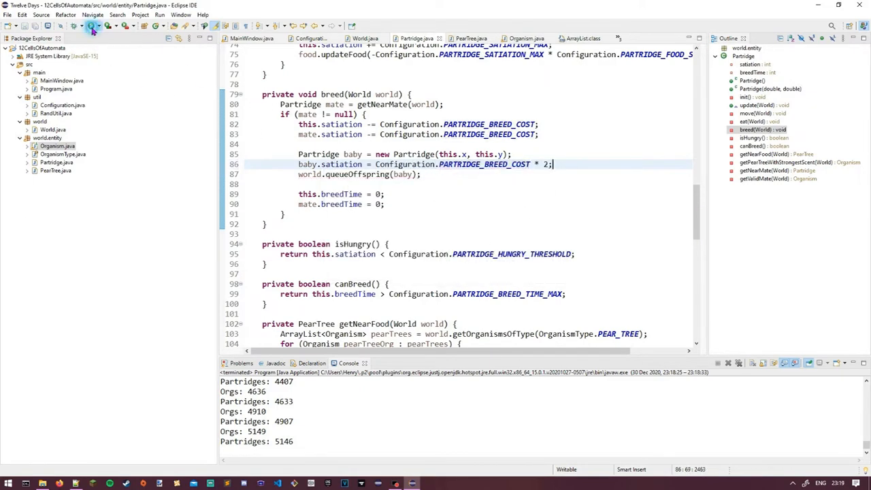
{"action": "left_click", "coordinate": [92, 26]}
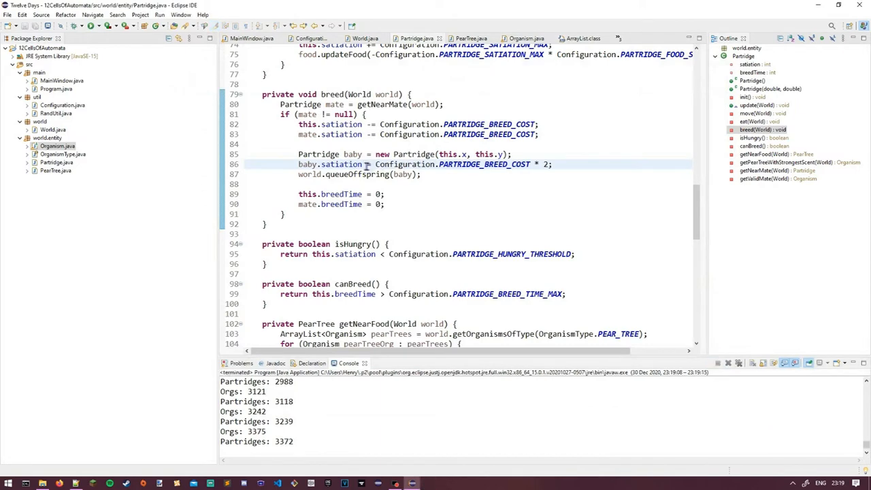